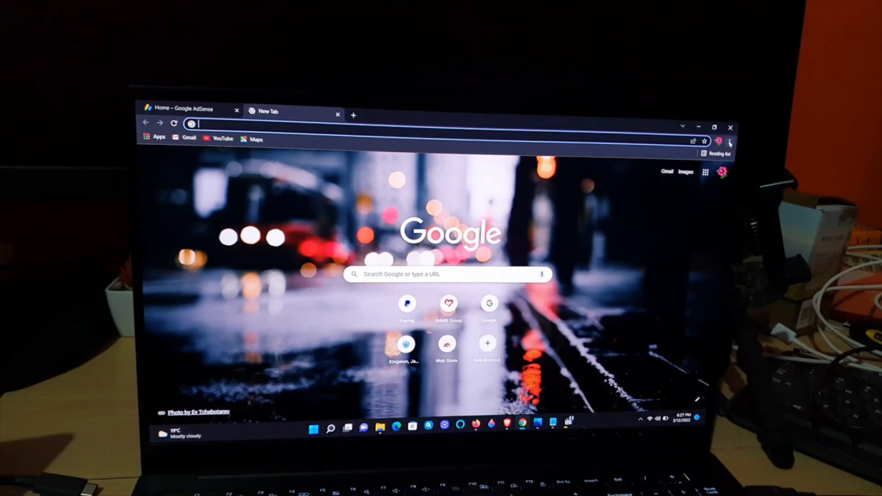
- Open Chrome Settings from the three-dot menu on the New Tab page
left_click(731, 146)
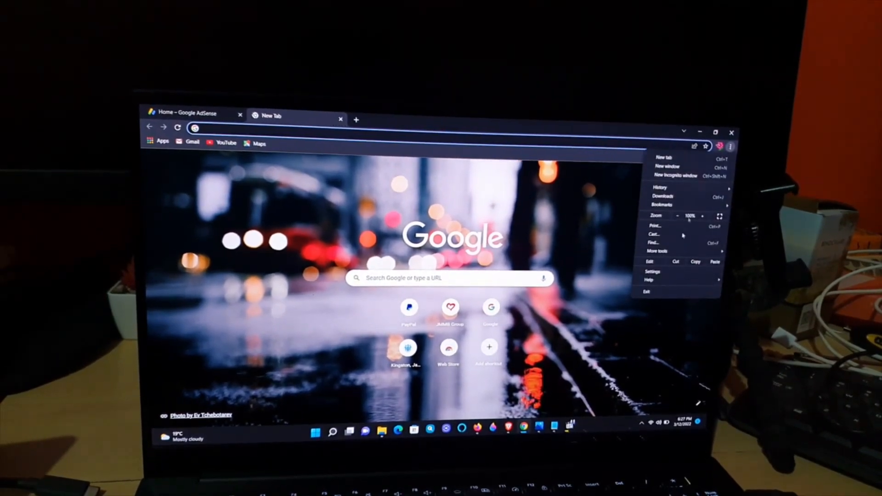
left_click(653, 271)
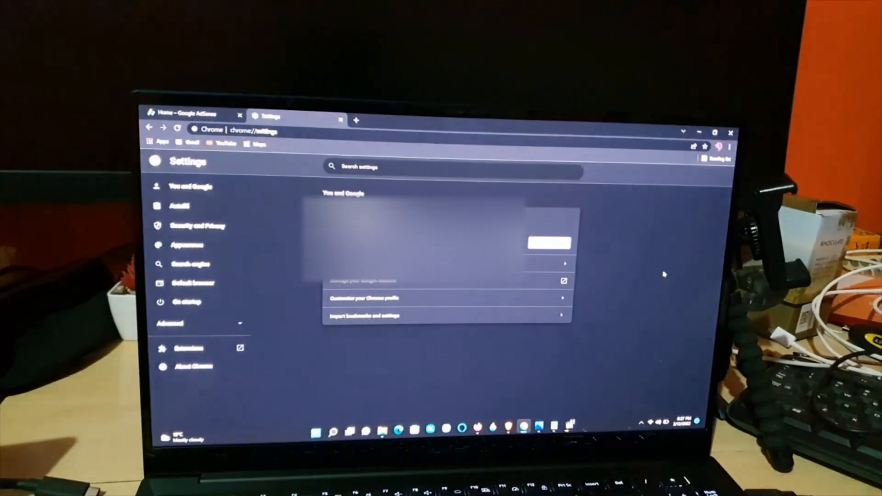
- In Appearance settings, set the default page zoom to 110%
left_click(192, 246)
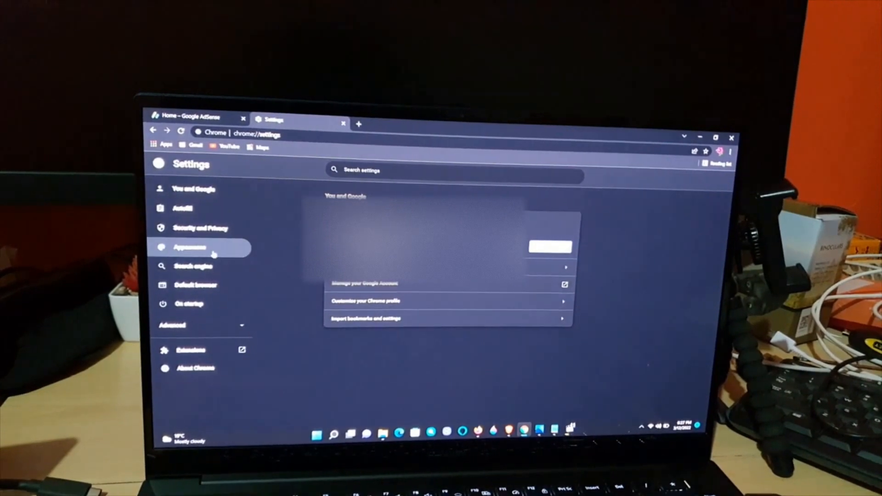
left_click(190, 247)
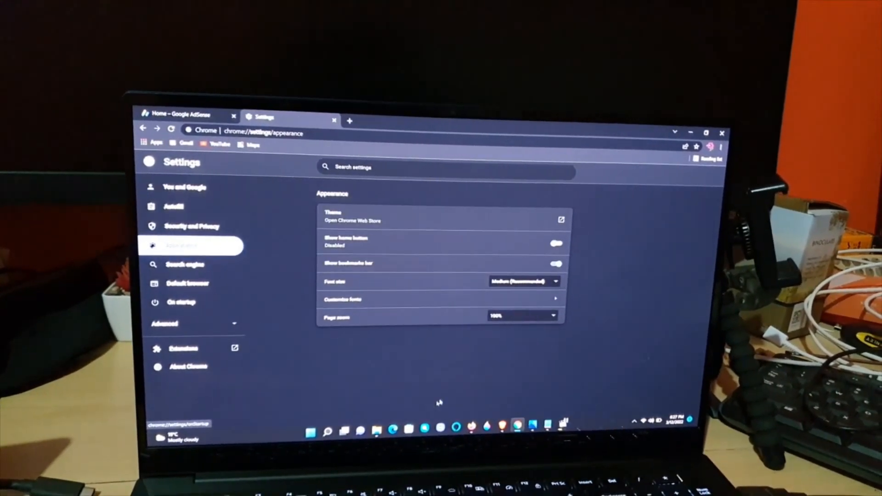
left_click(520, 313)
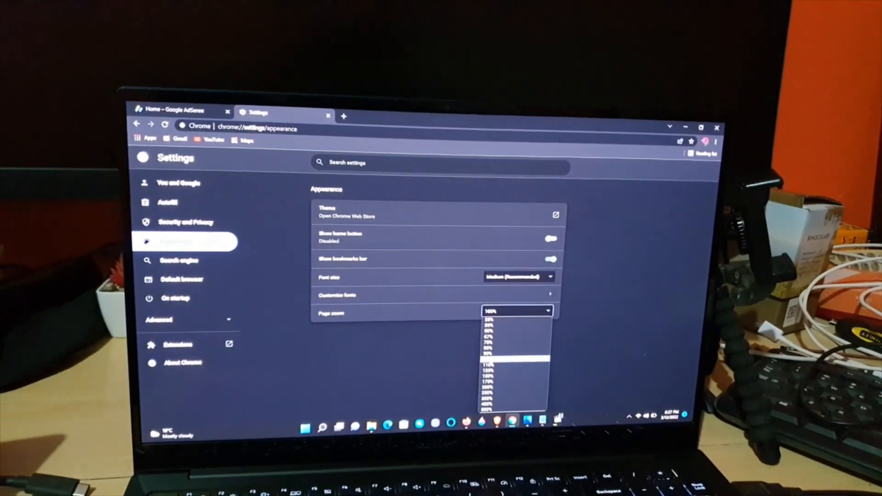
left_click(489, 364)
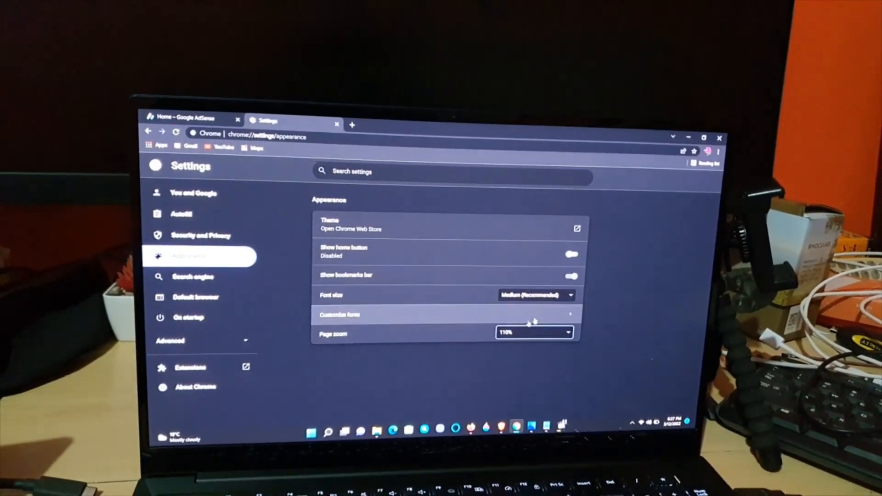
- Set the default page zoom back to 100% and return to the New Tab page
left_click(533, 333)
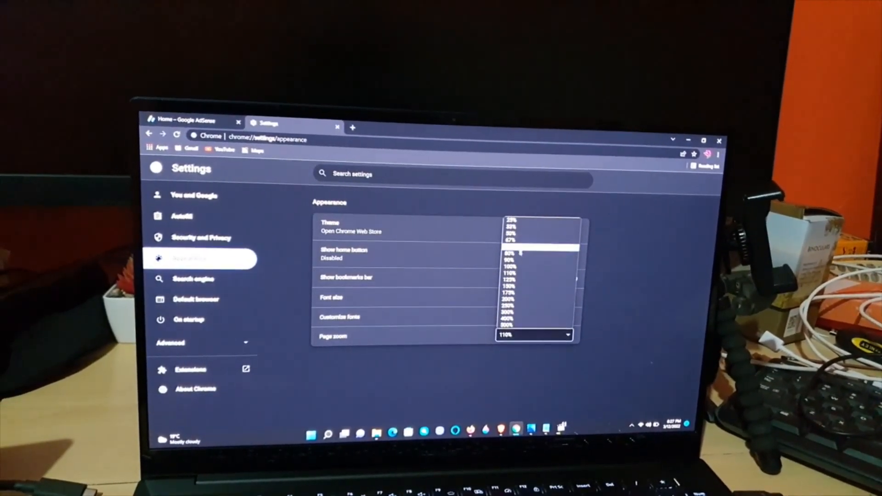
left_click(508, 266)
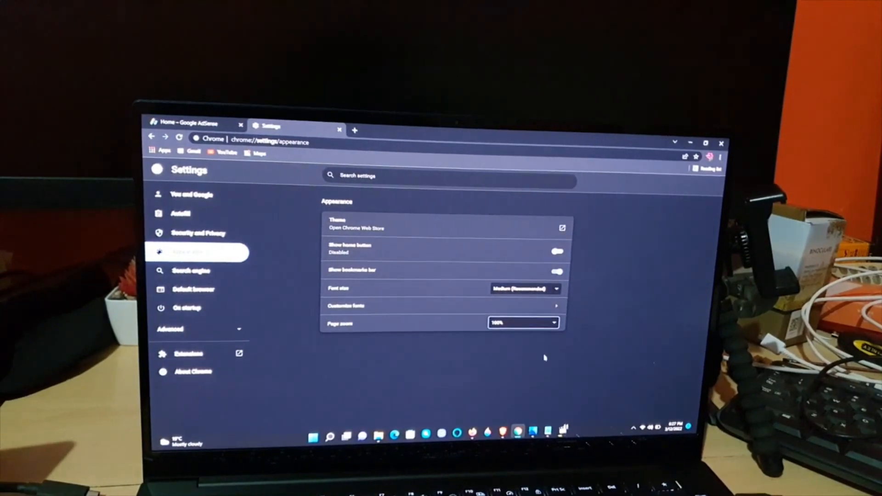
left_click(355, 131)
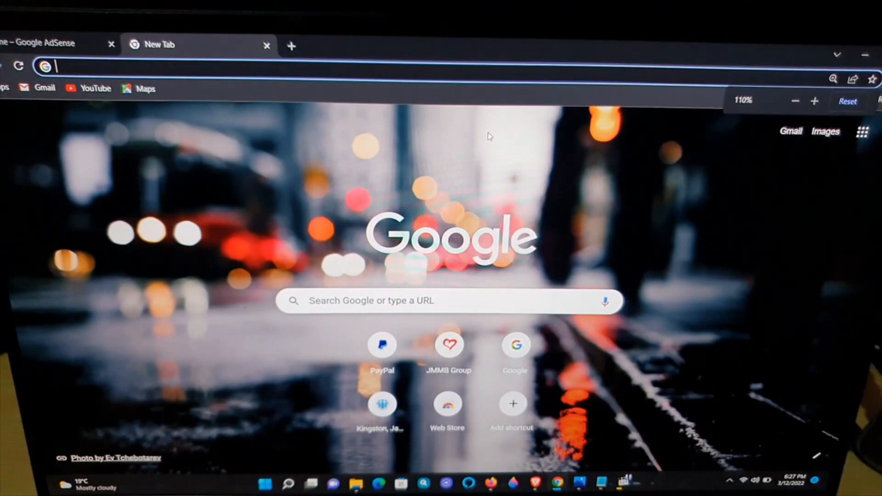
- Zoom the New Tab page to 150%, then reset it to 100% from the zoom bubble
left_click(813, 102)
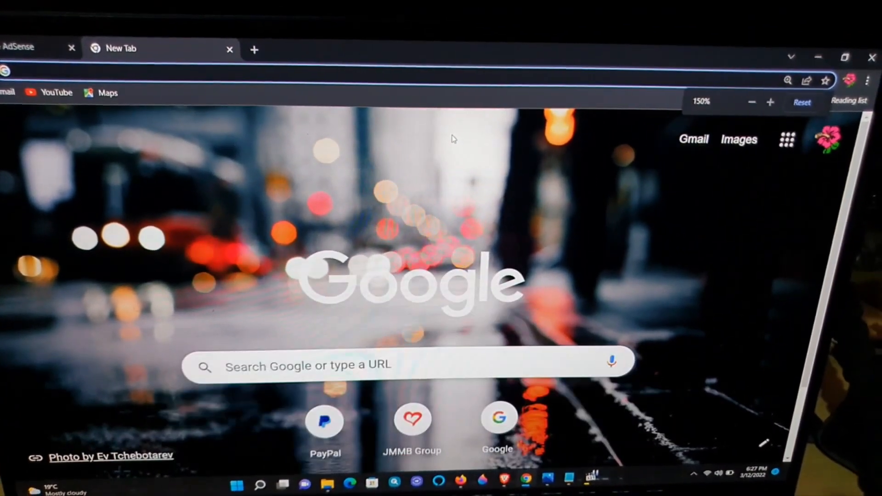
left_click(751, 102)
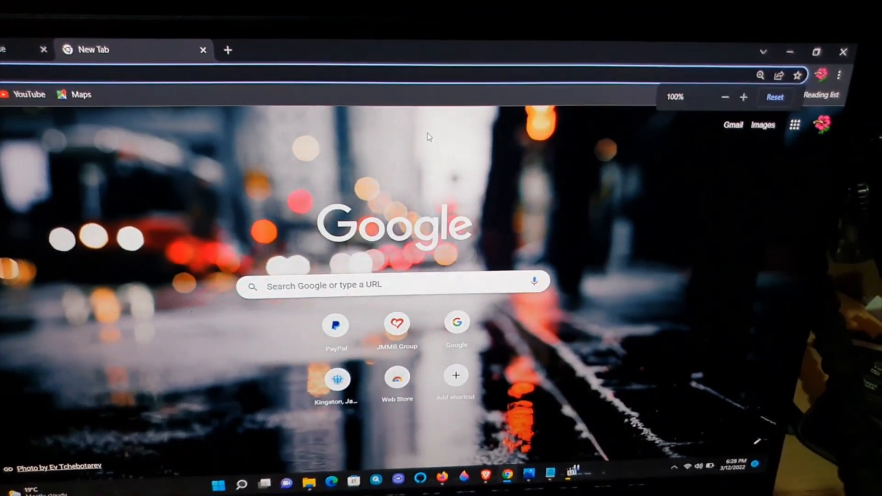